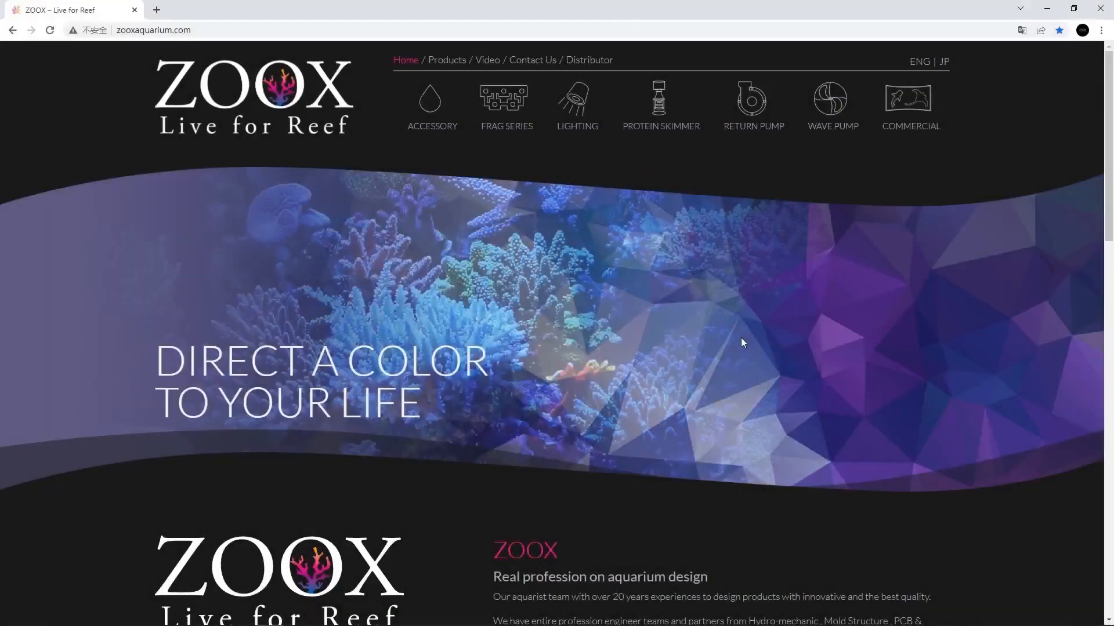
scroll("down", 3)
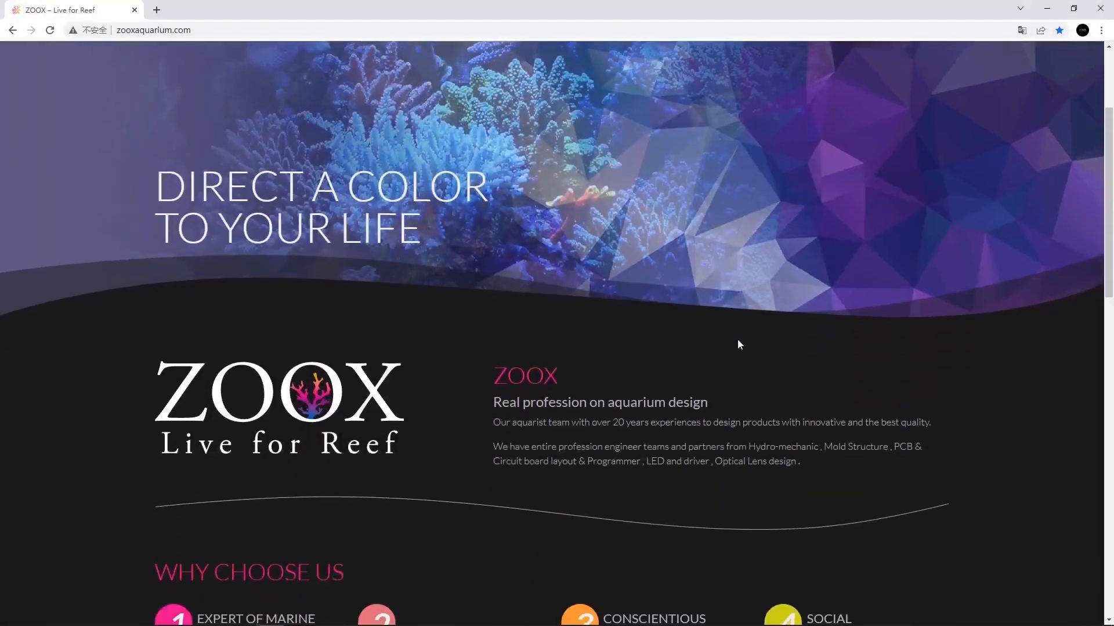
scroll("down", 3)
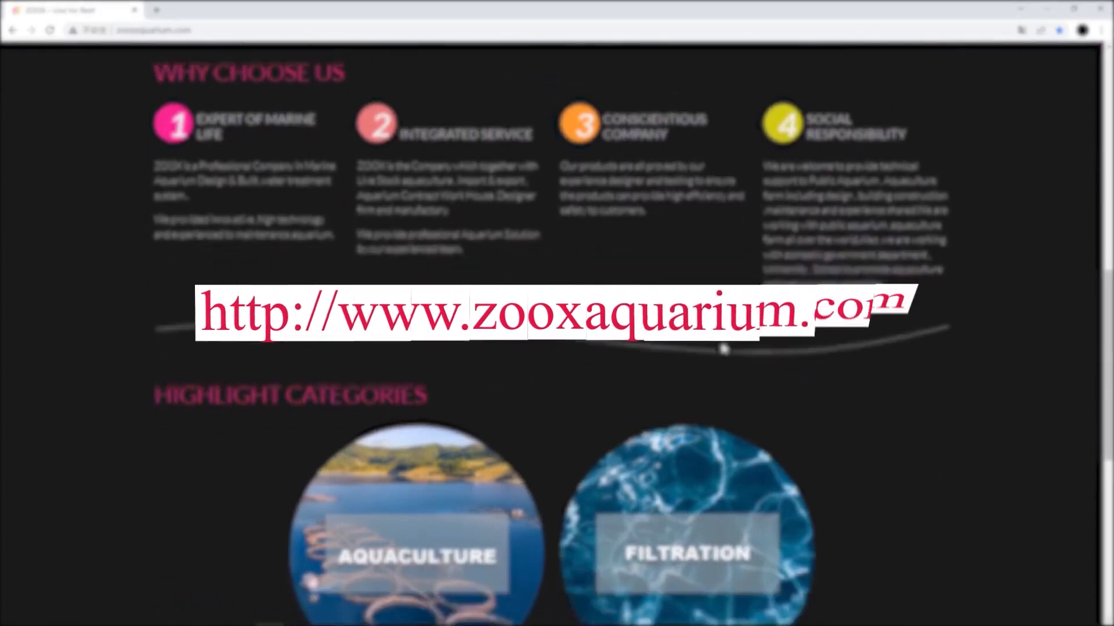
scroll("down", 3)
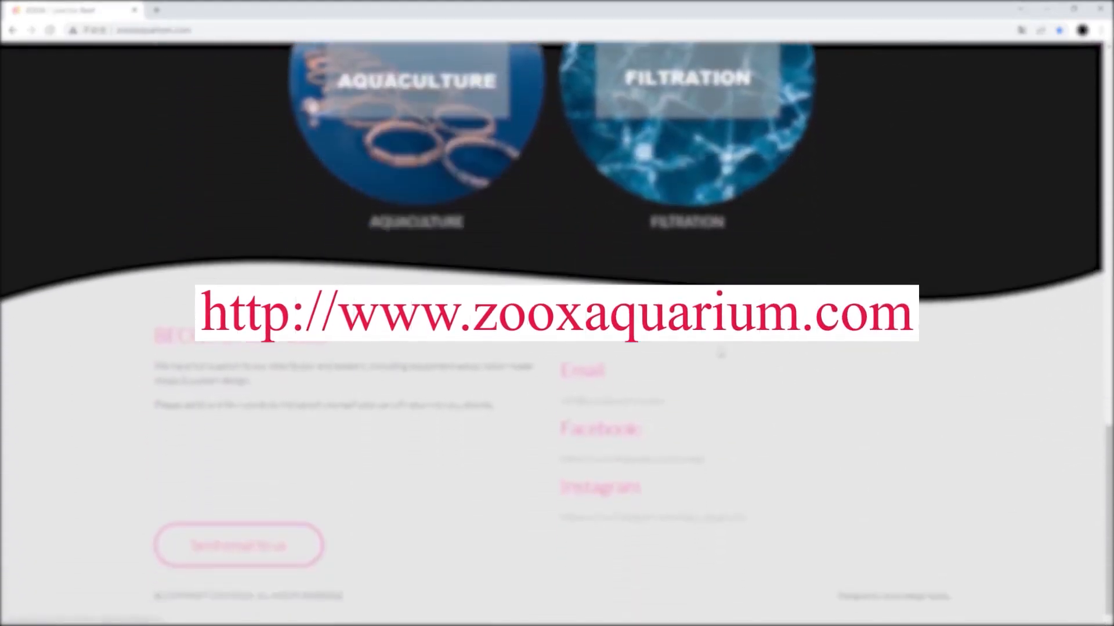